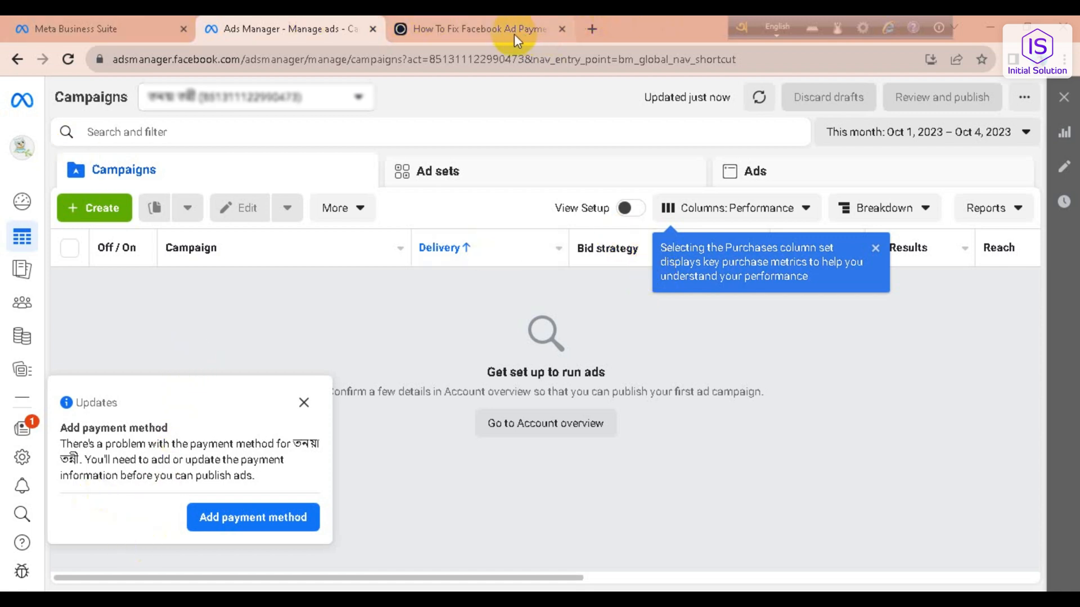
Switch from Meta Ads Manager to the tripleblossom article on fixing Facebook ad payment failures.
click(475, 29)
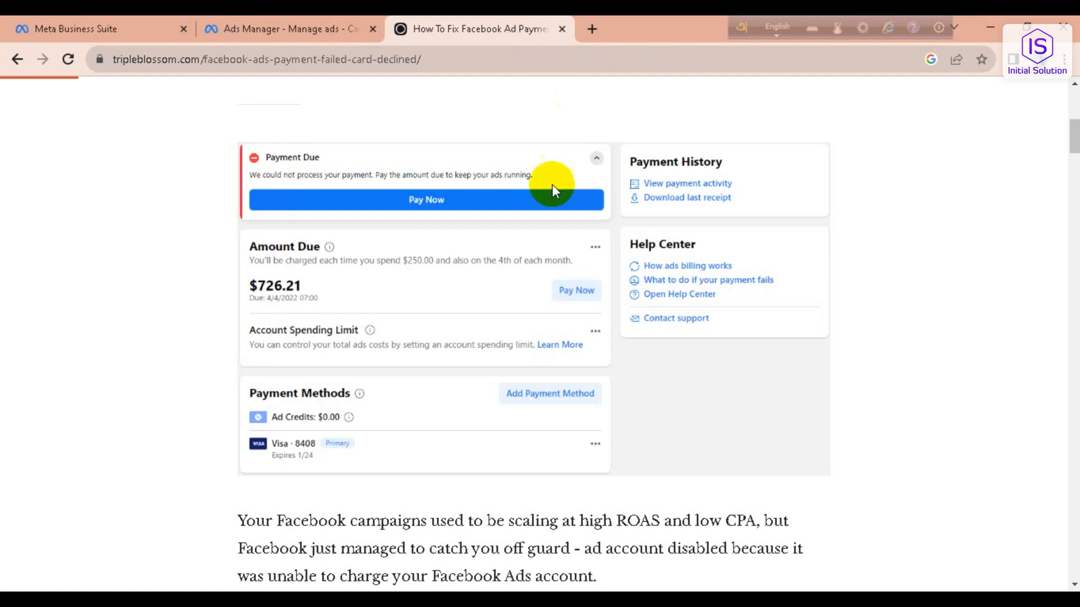
mouse_move(795, 321)
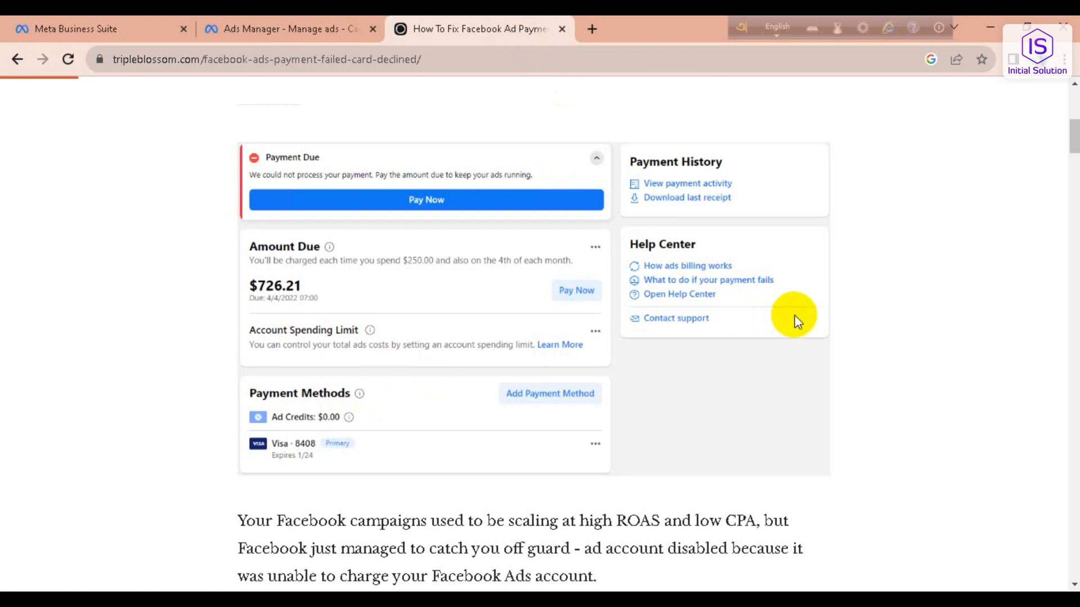
mouse_move(563, 203)
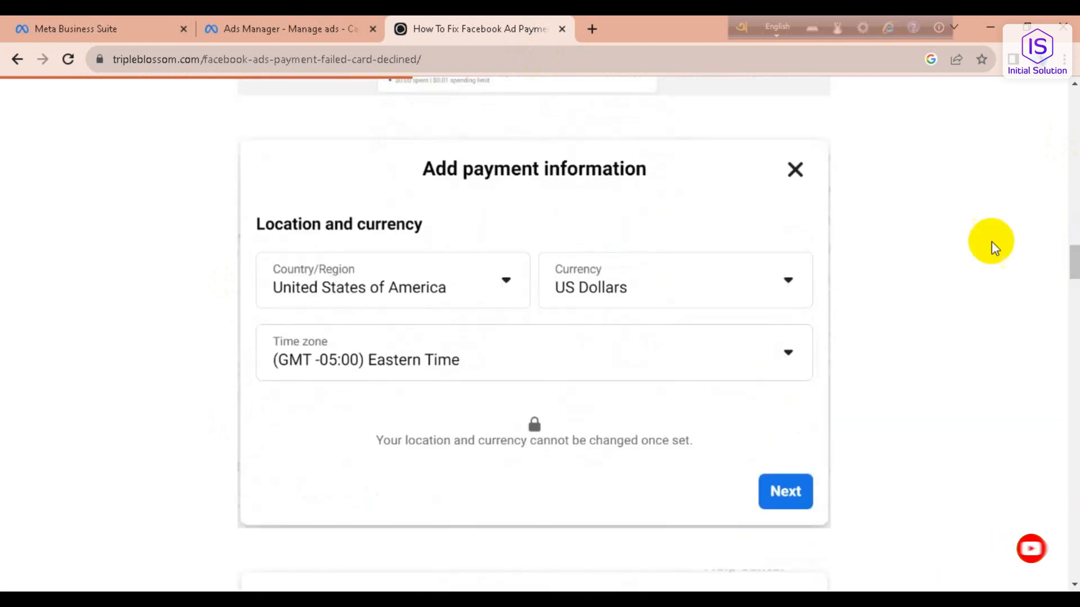
mouse_move(453, 388)
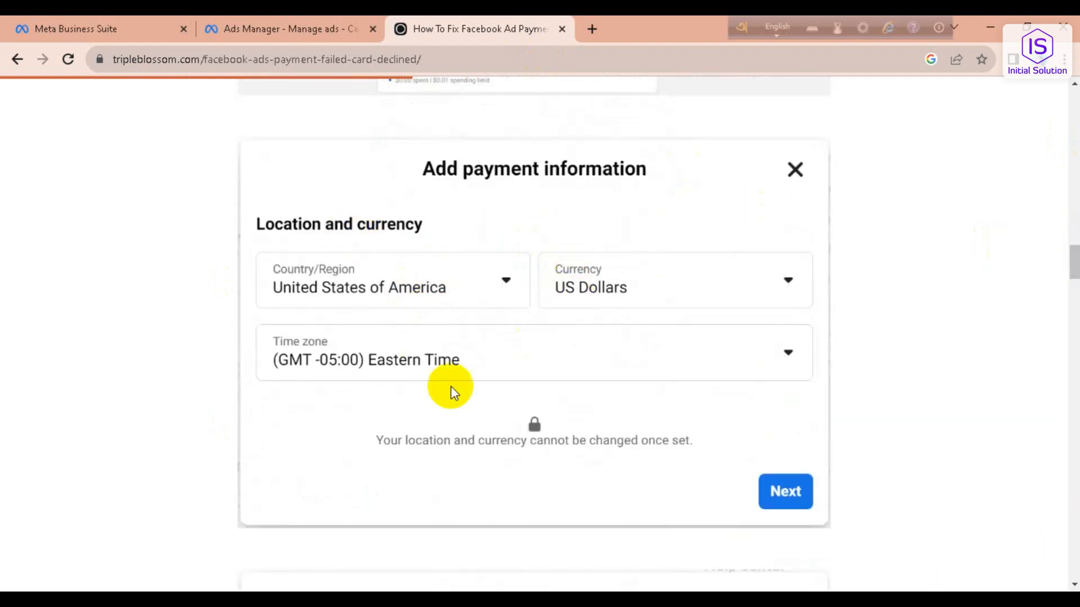
mouse_move(391, 314)
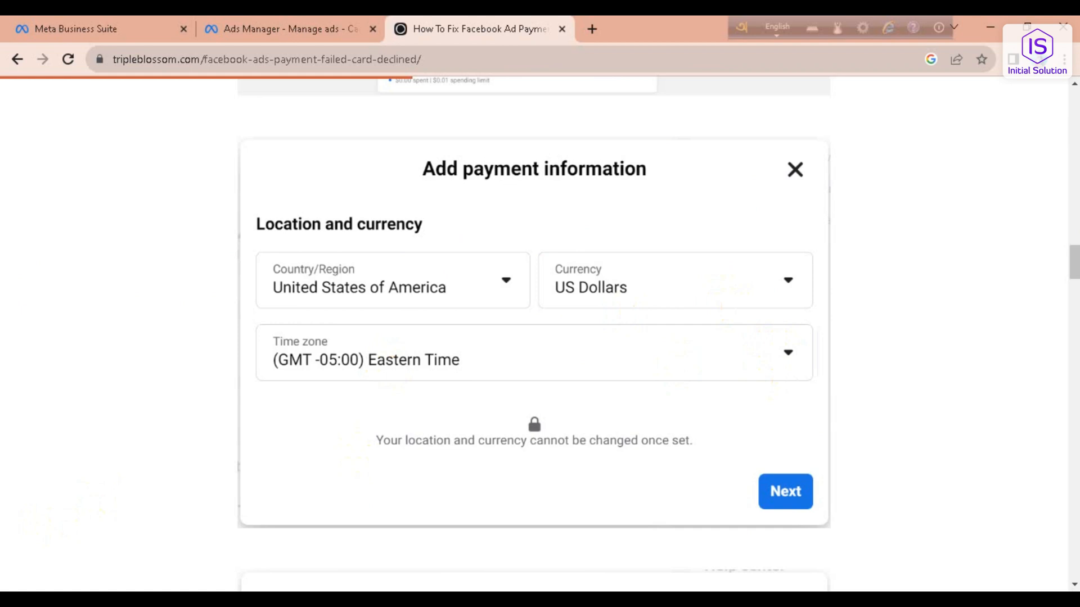
mouse_move(1026, 204)
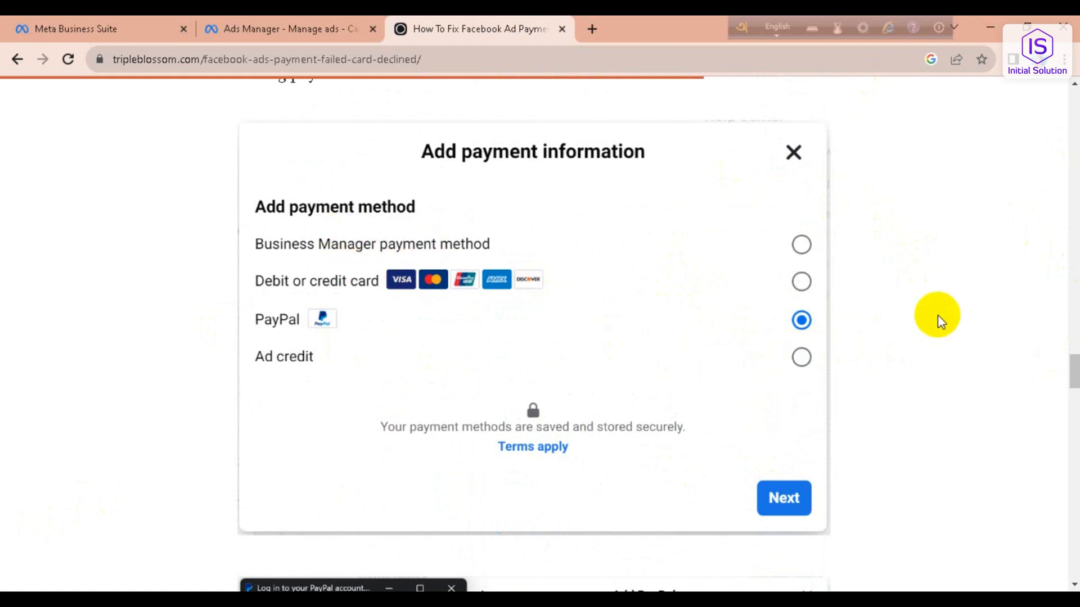
mouse_move(360, 280)
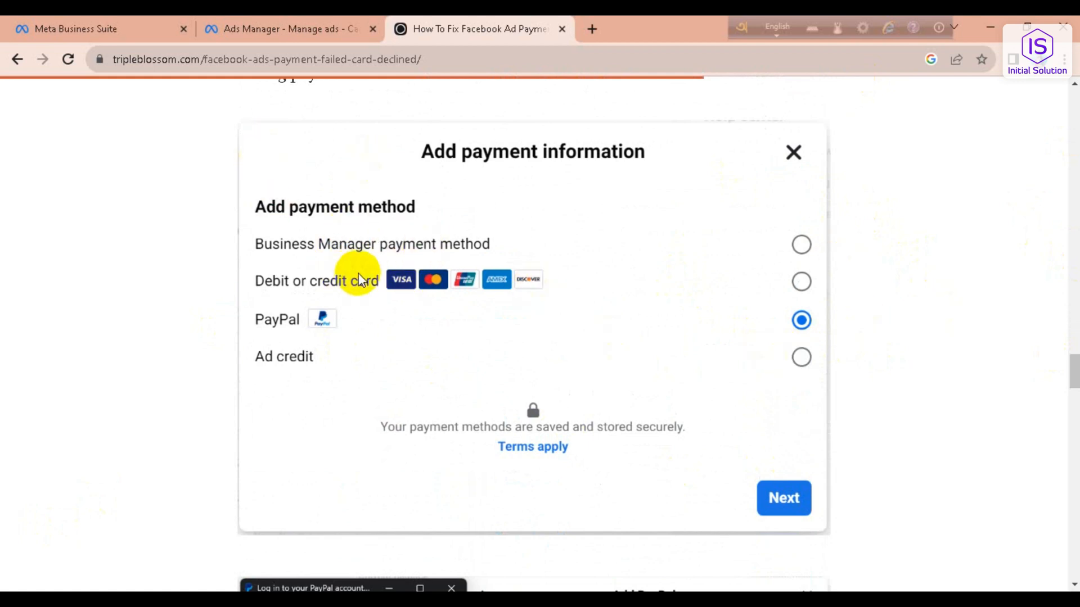
mouse_move(462, 308)
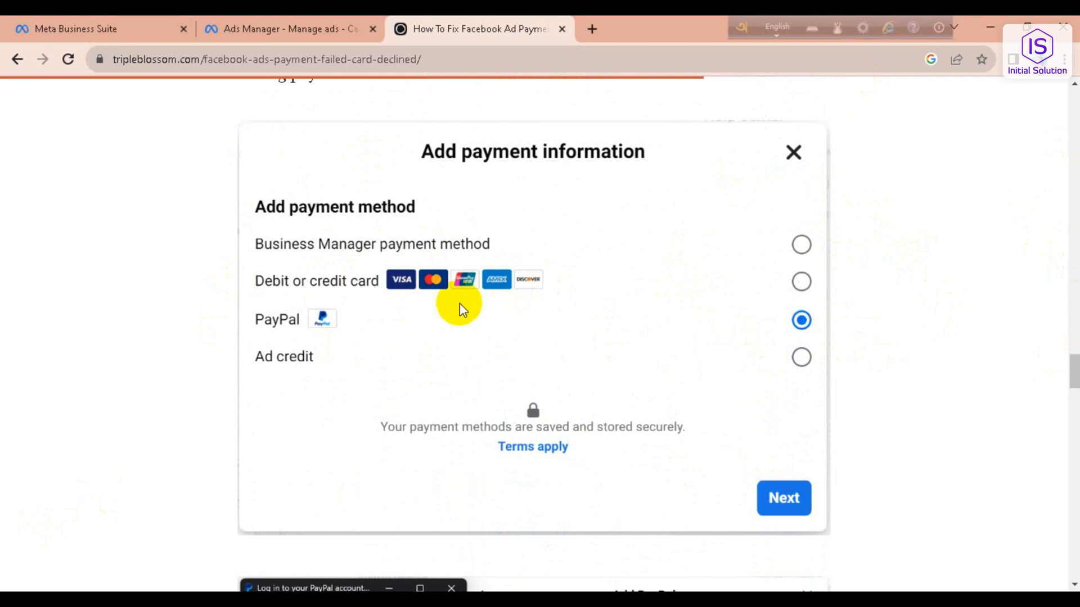
mouse_move(461, 306)
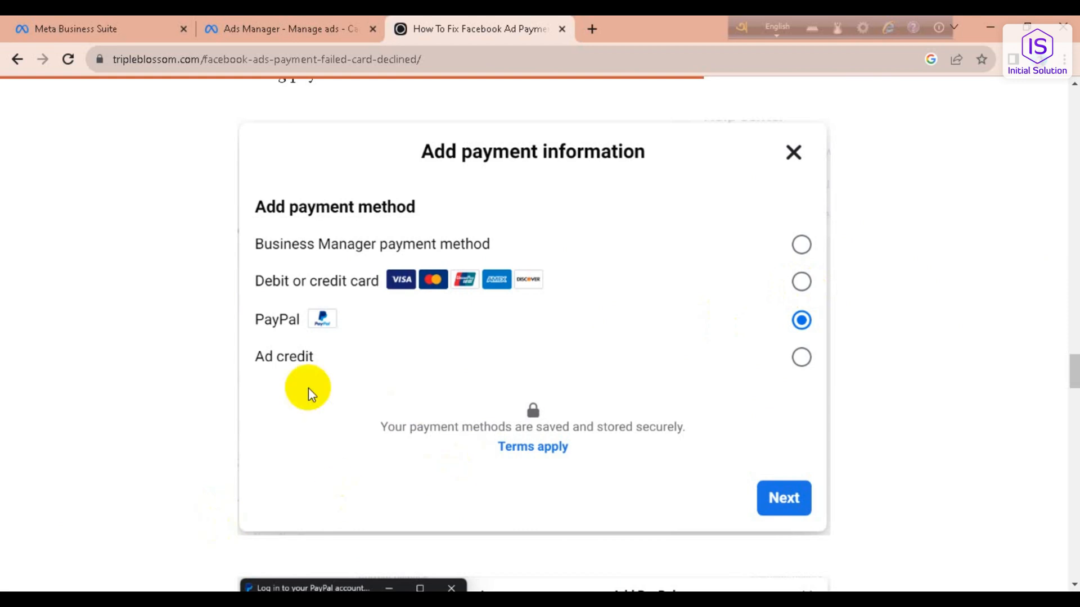
mouse_move(506, 189)
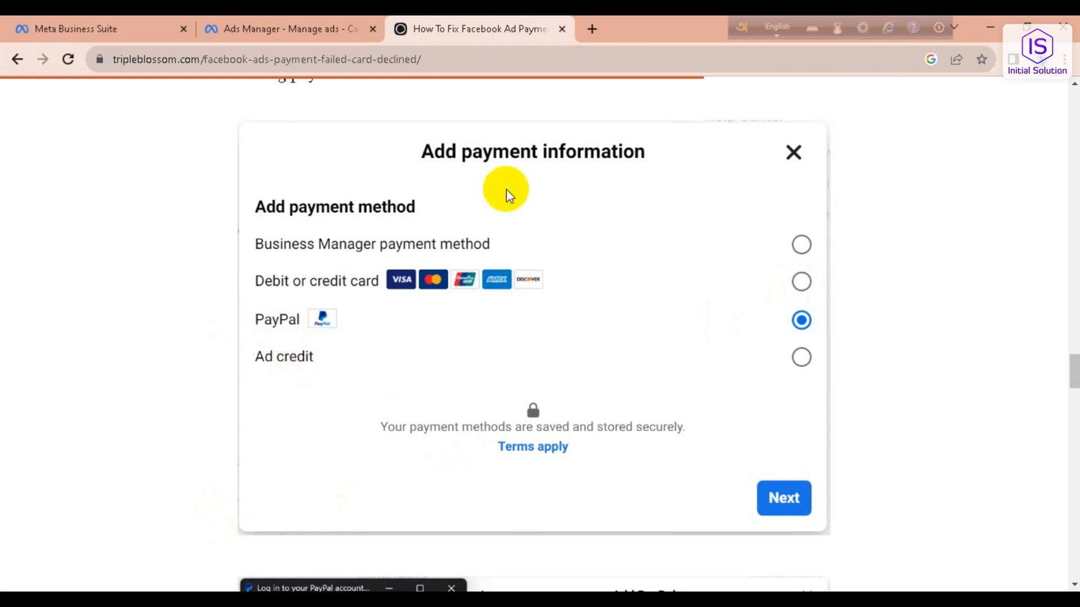
mouse_move(971, 267)
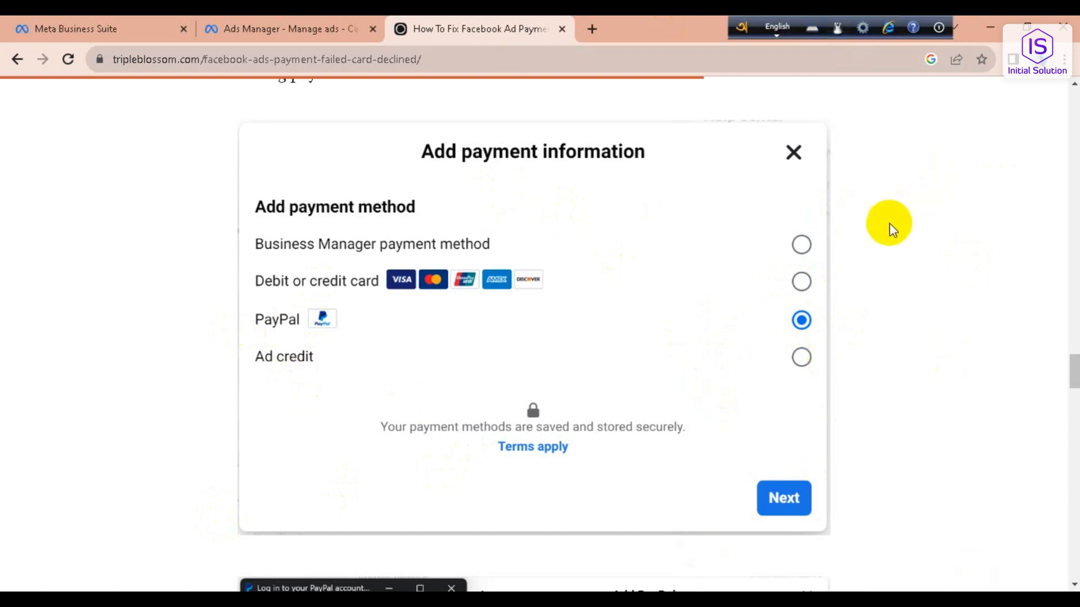
mouse_move(481, 269)
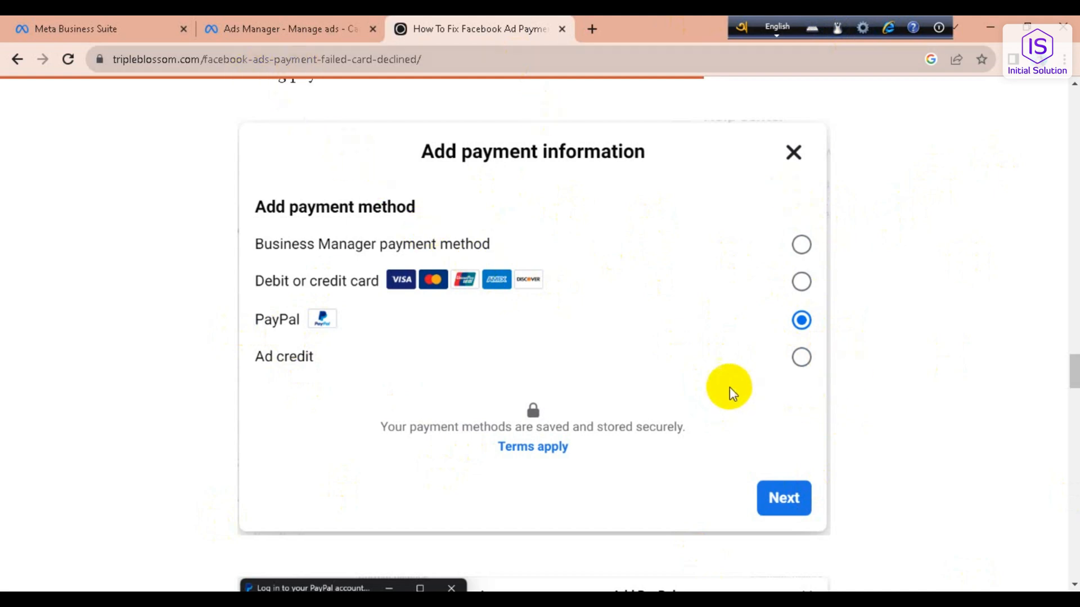
mouse_move(691, 385)
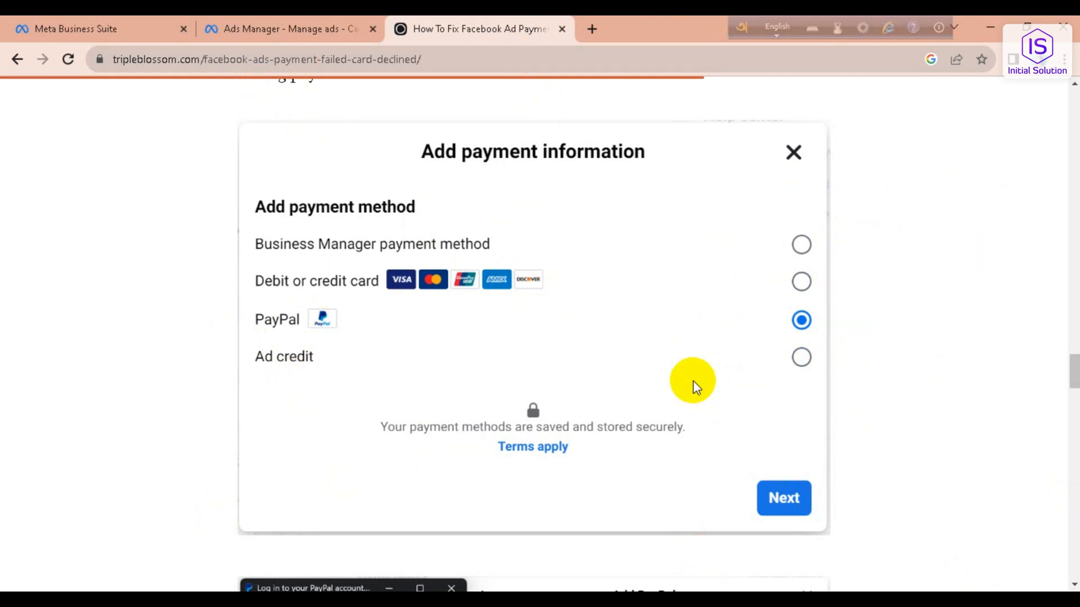
mouse_move(729, 372)
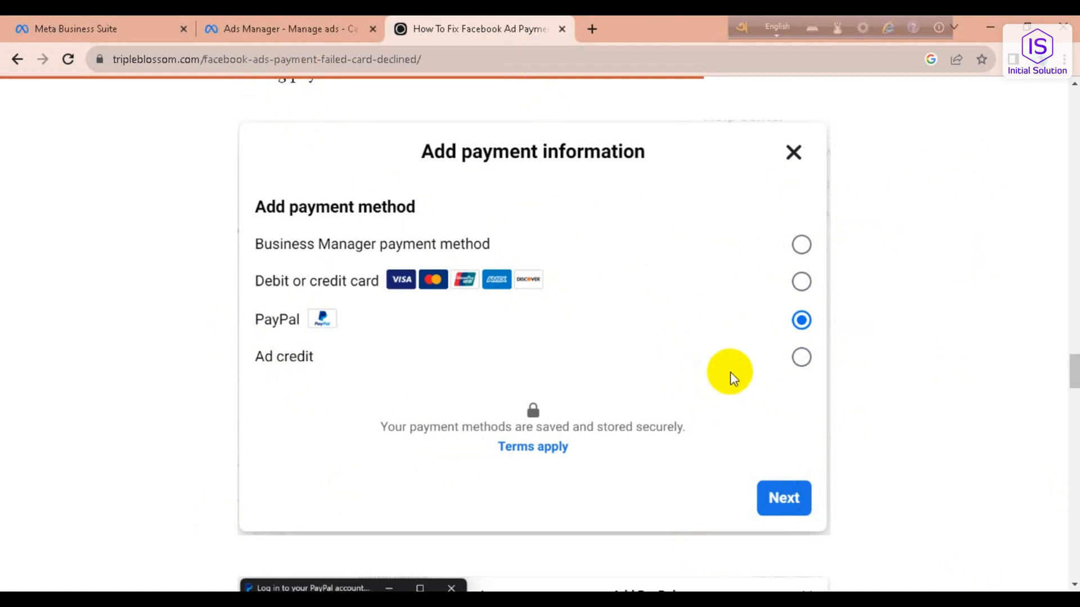
mouse_move(529, 385)
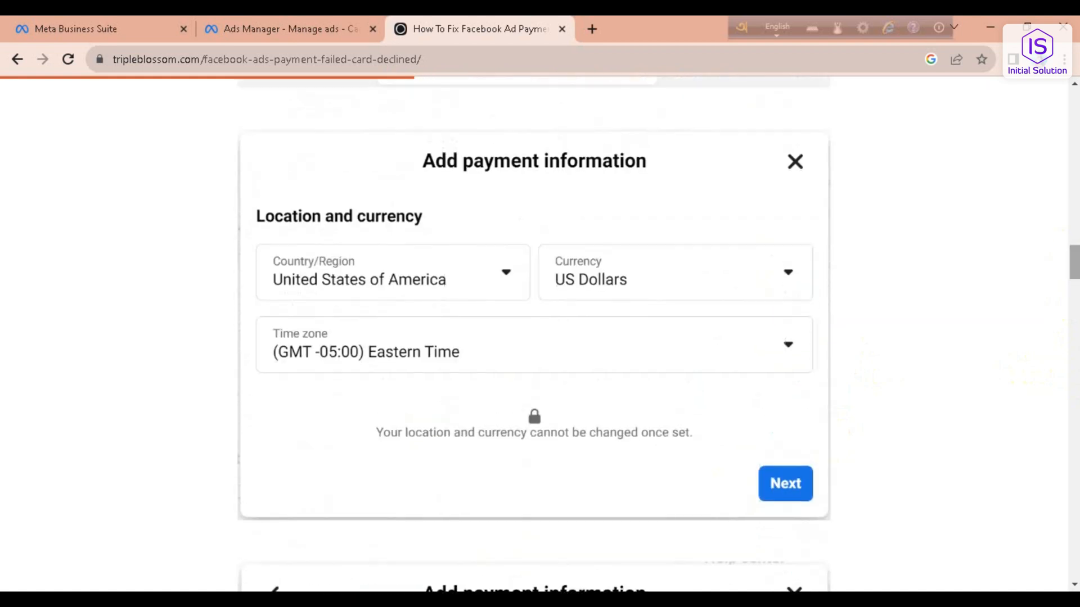
mouse_move(884, 305)
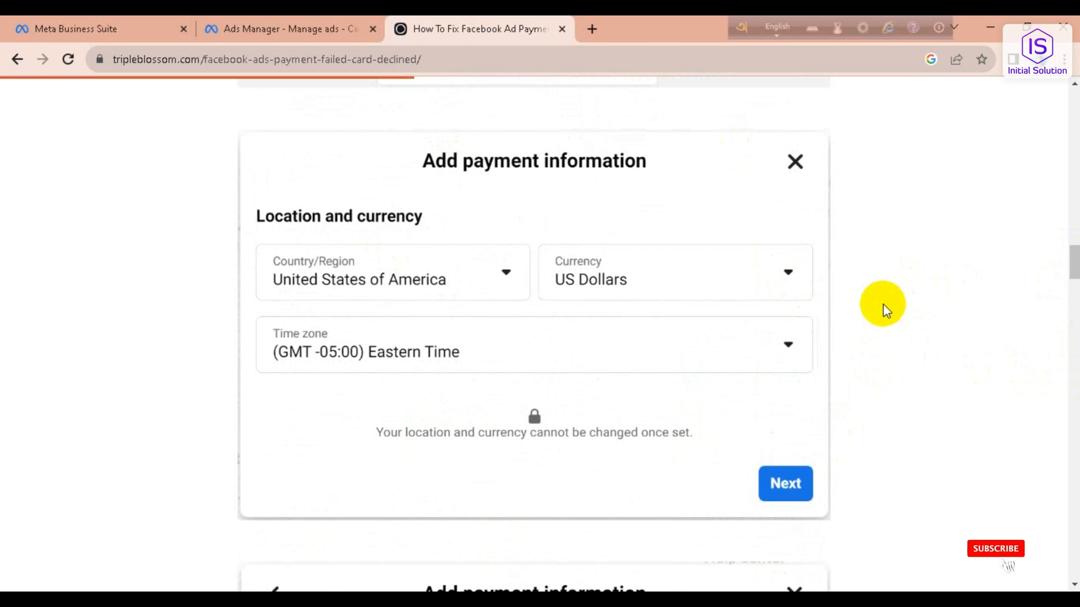
Bring the article's Location and currency screenshot (United States, US Dollars, Eastern Time) back into view.
click(995, 548)
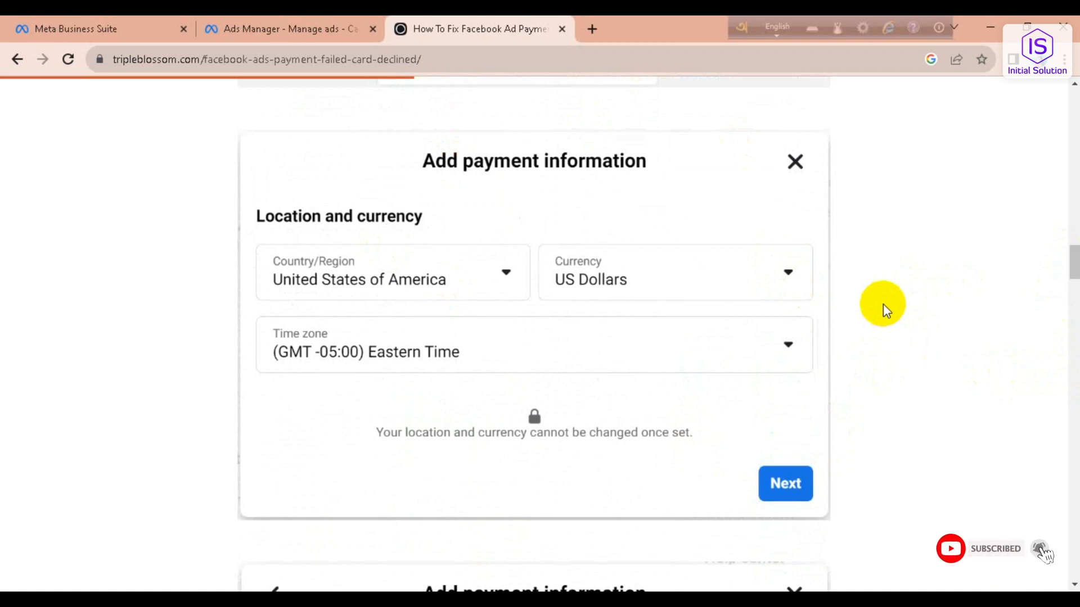